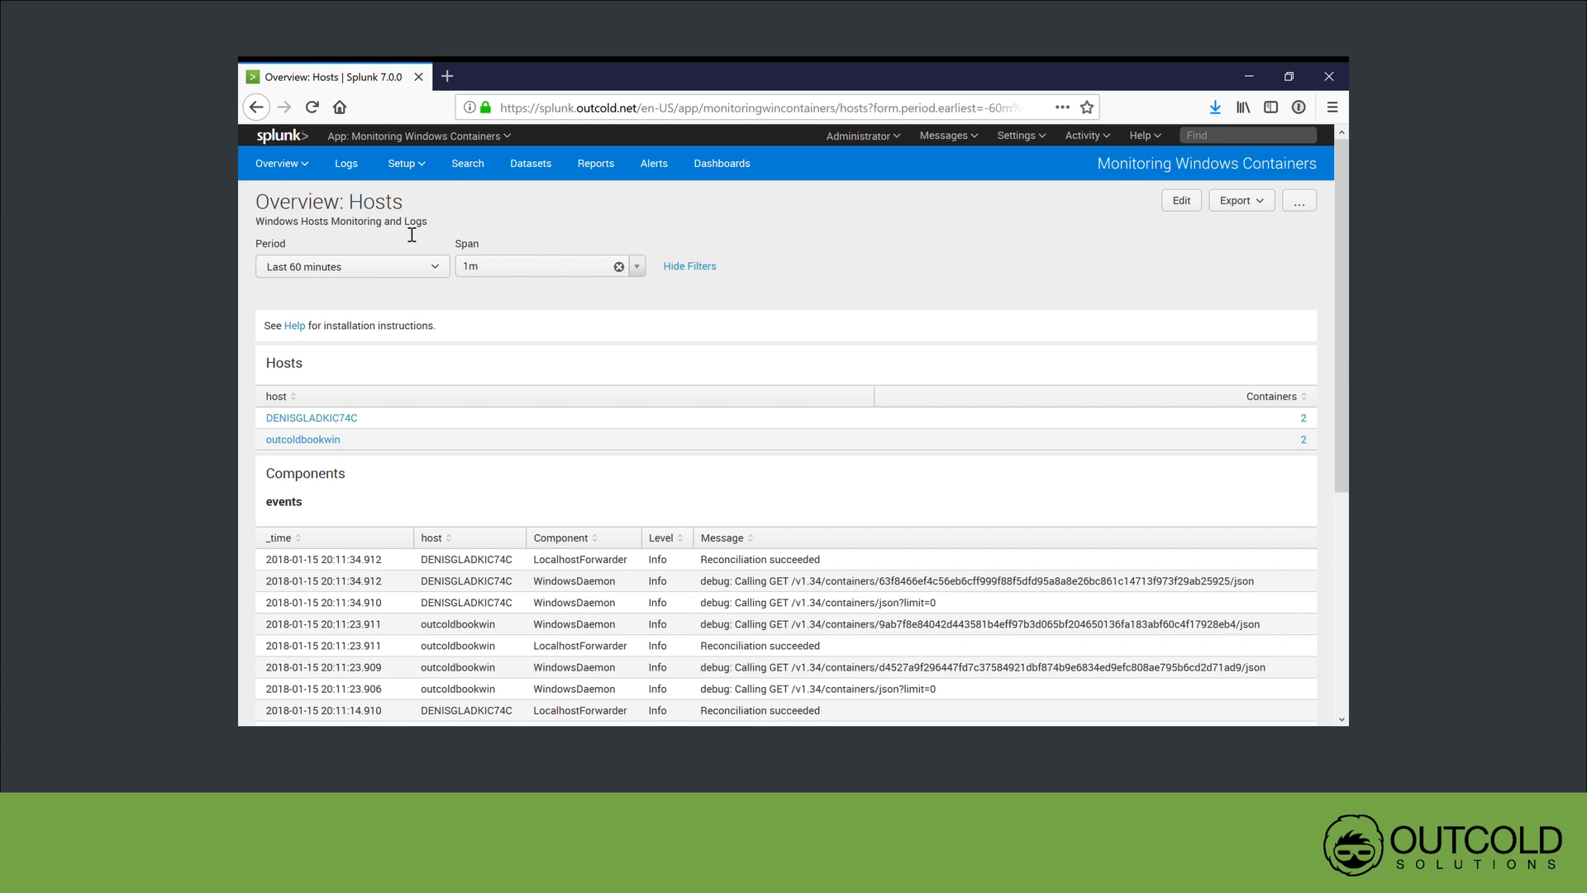
mouse_move(439, 331)
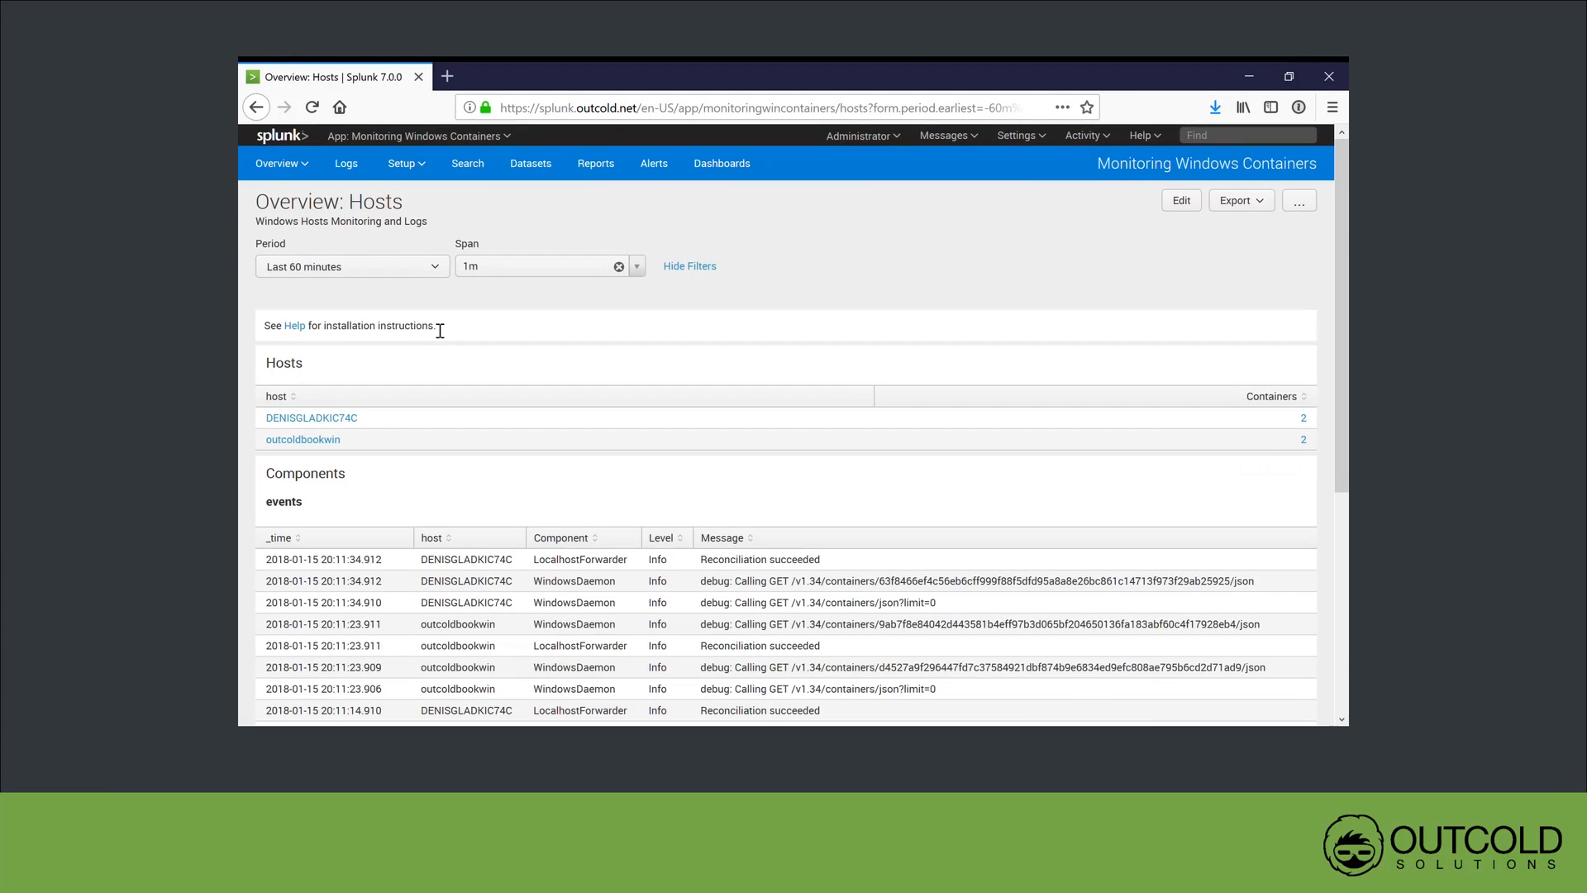
left_click(311, 417)
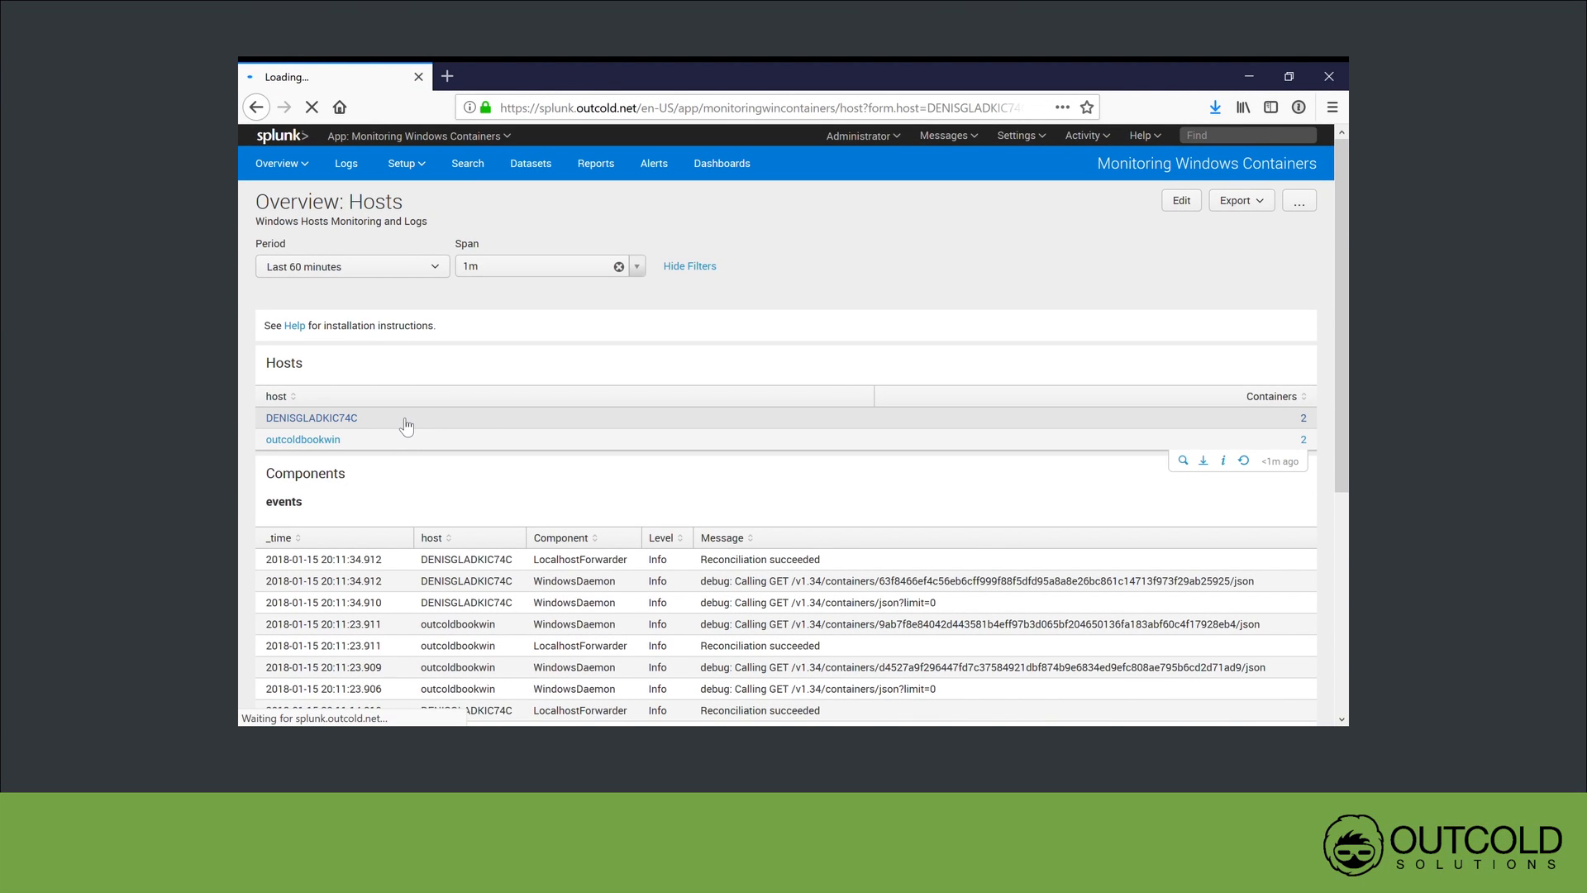
Review the DENISGLADKIC74C host's containers, processes, Docker service logs and per-container CPU, memory and IO charts
left_click(311, 417)
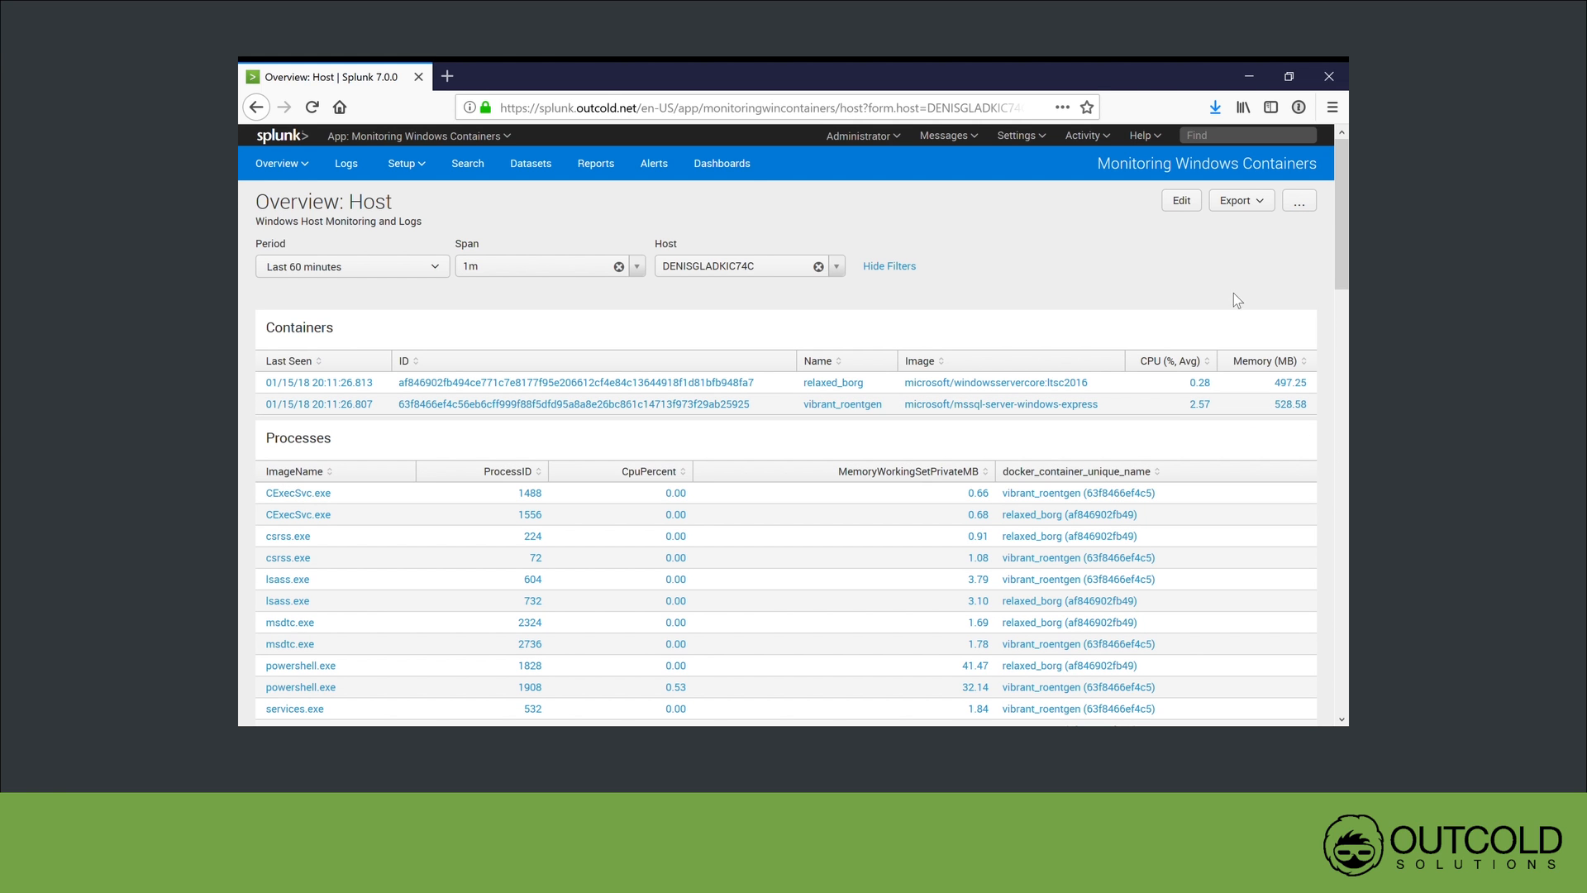
scroll("down", 3)
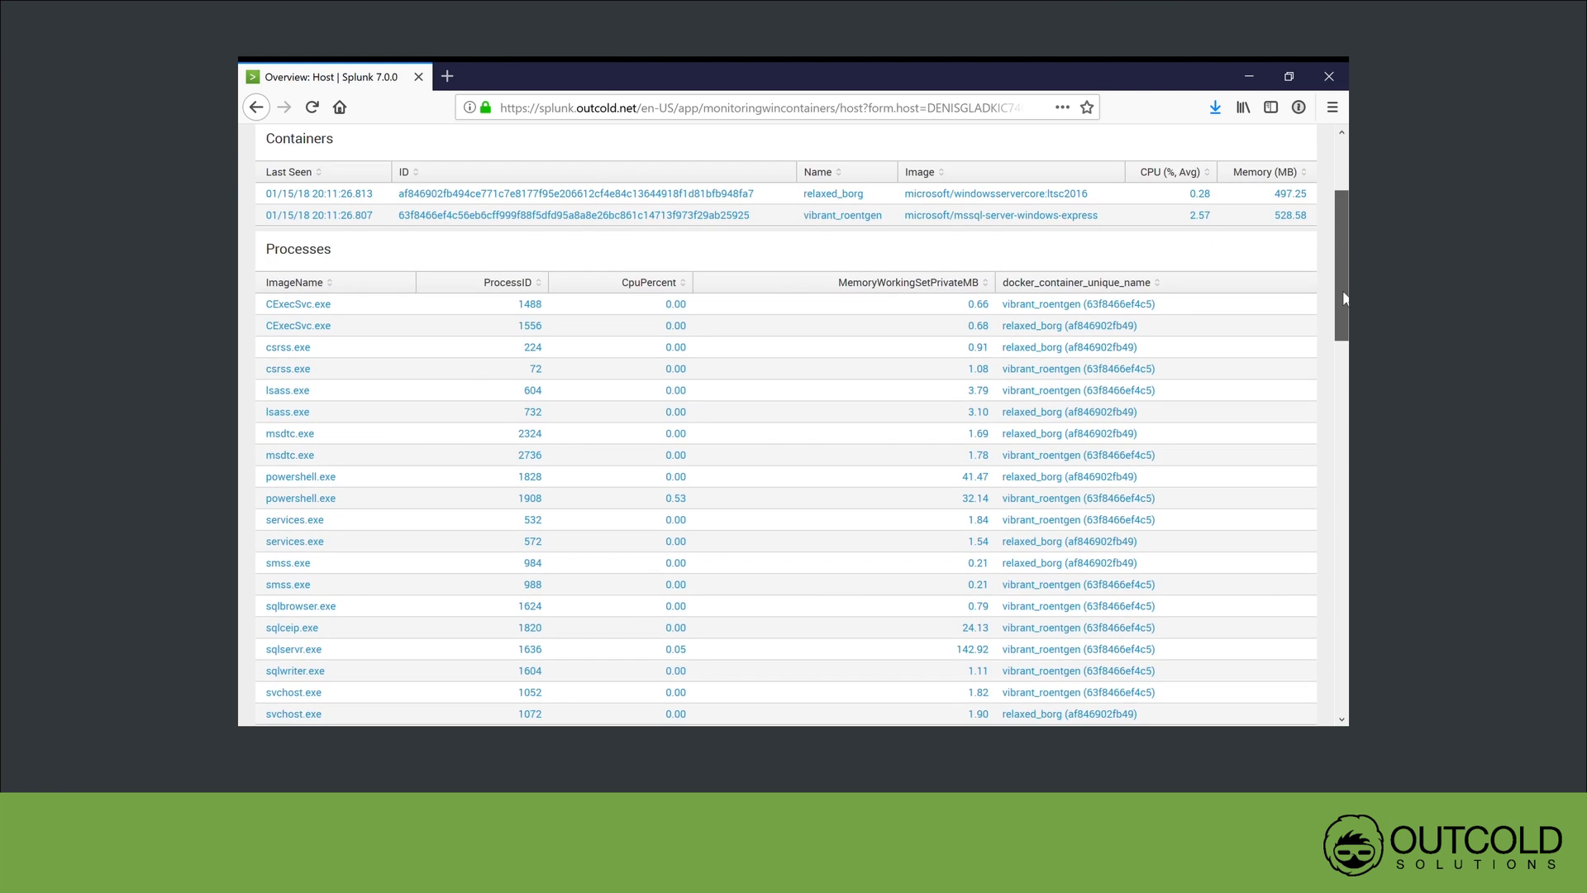
scroll("down", 3)
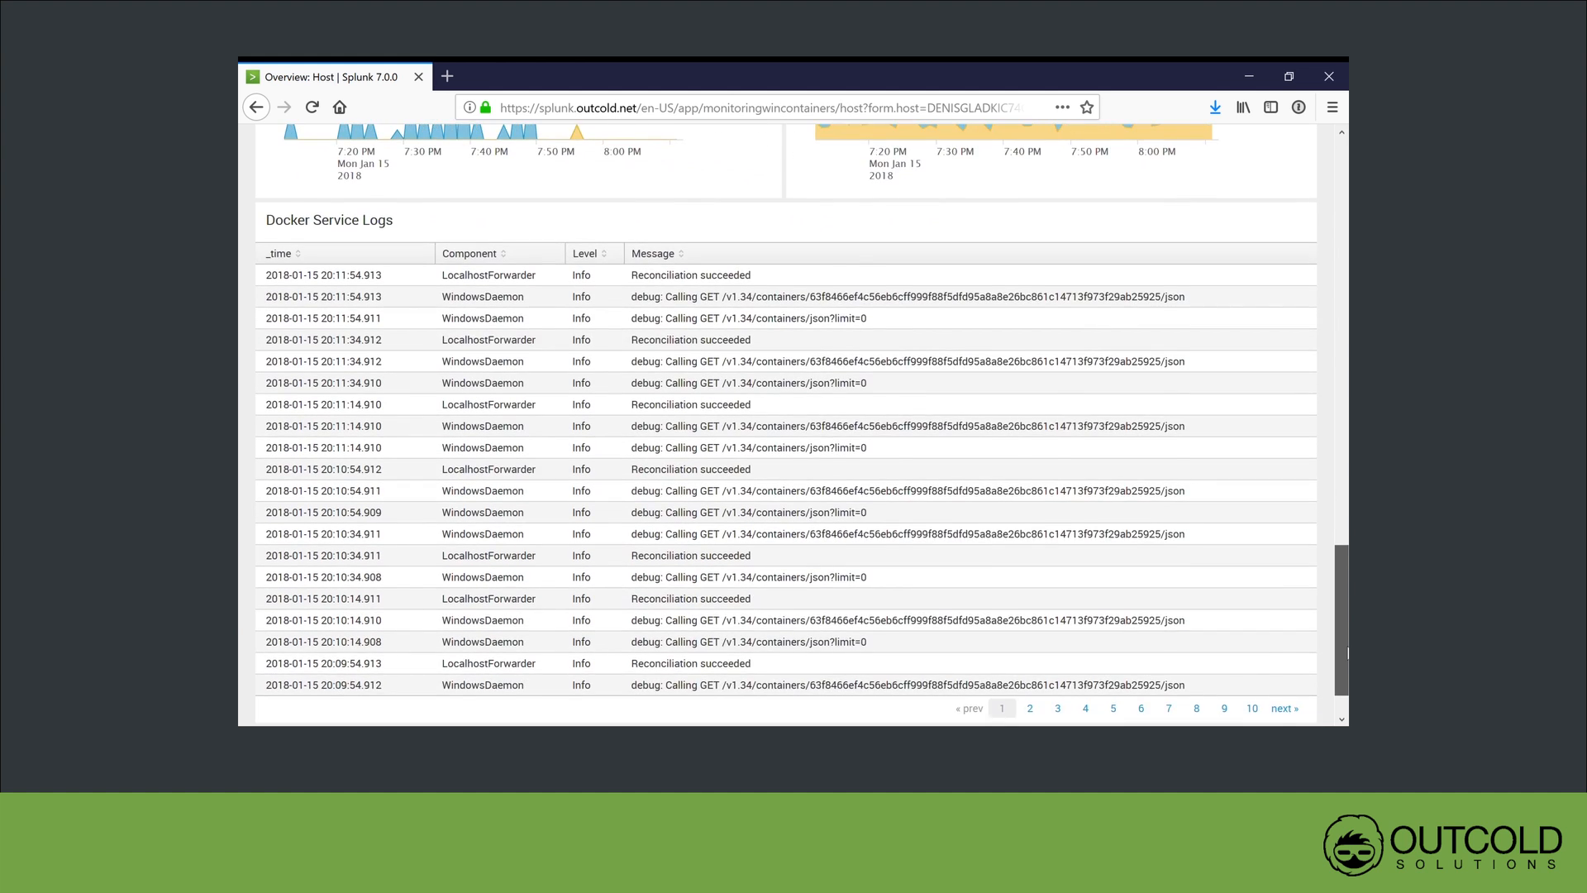
scroll("up", 3)
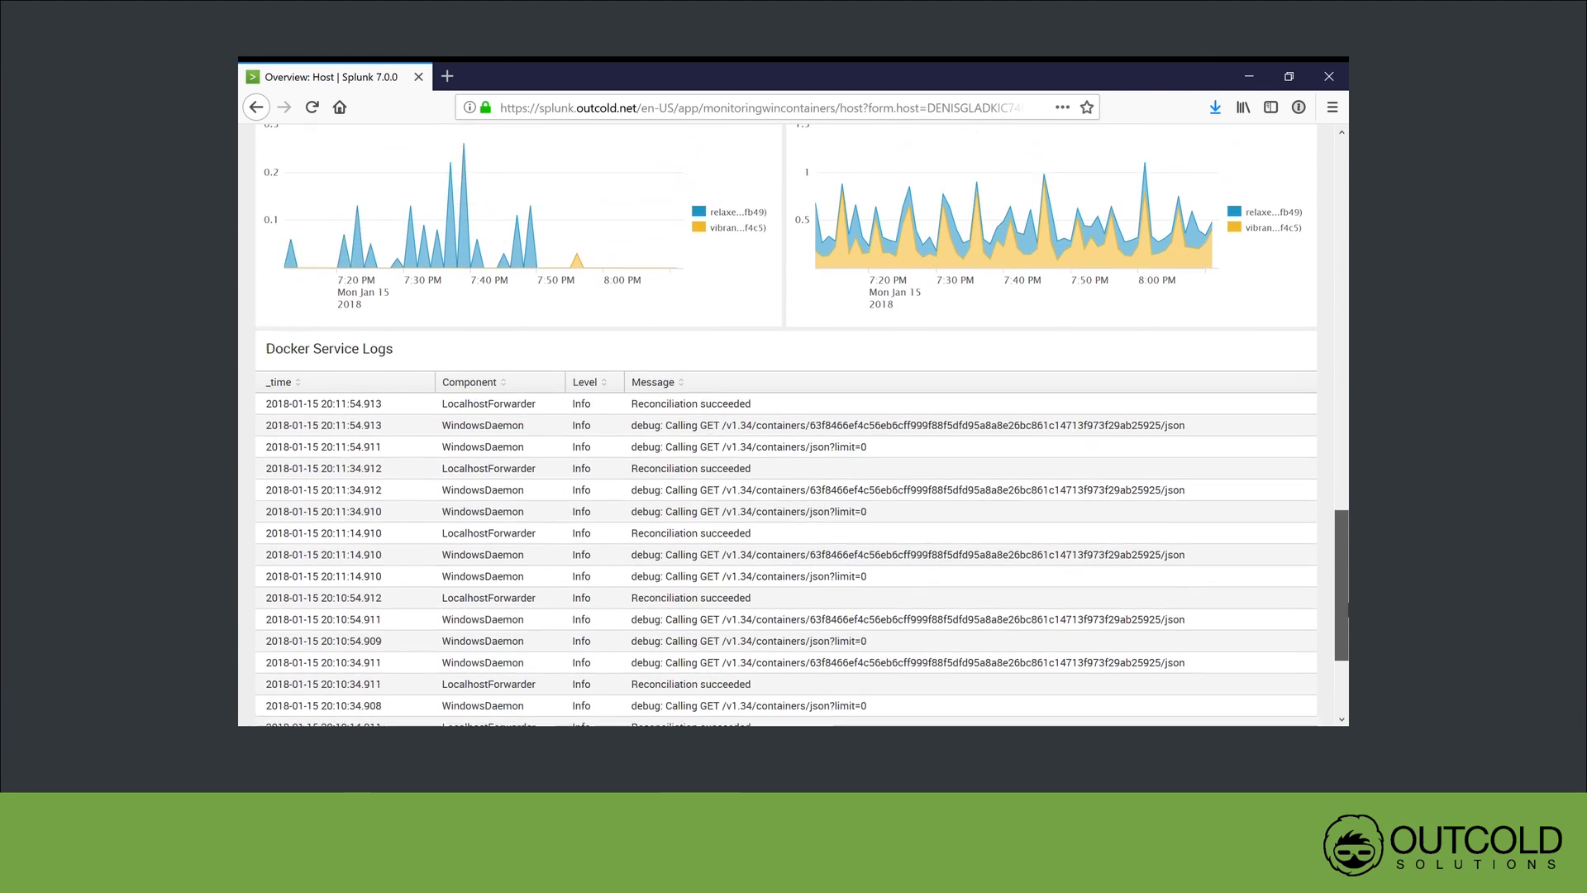
scroll("up", 3)
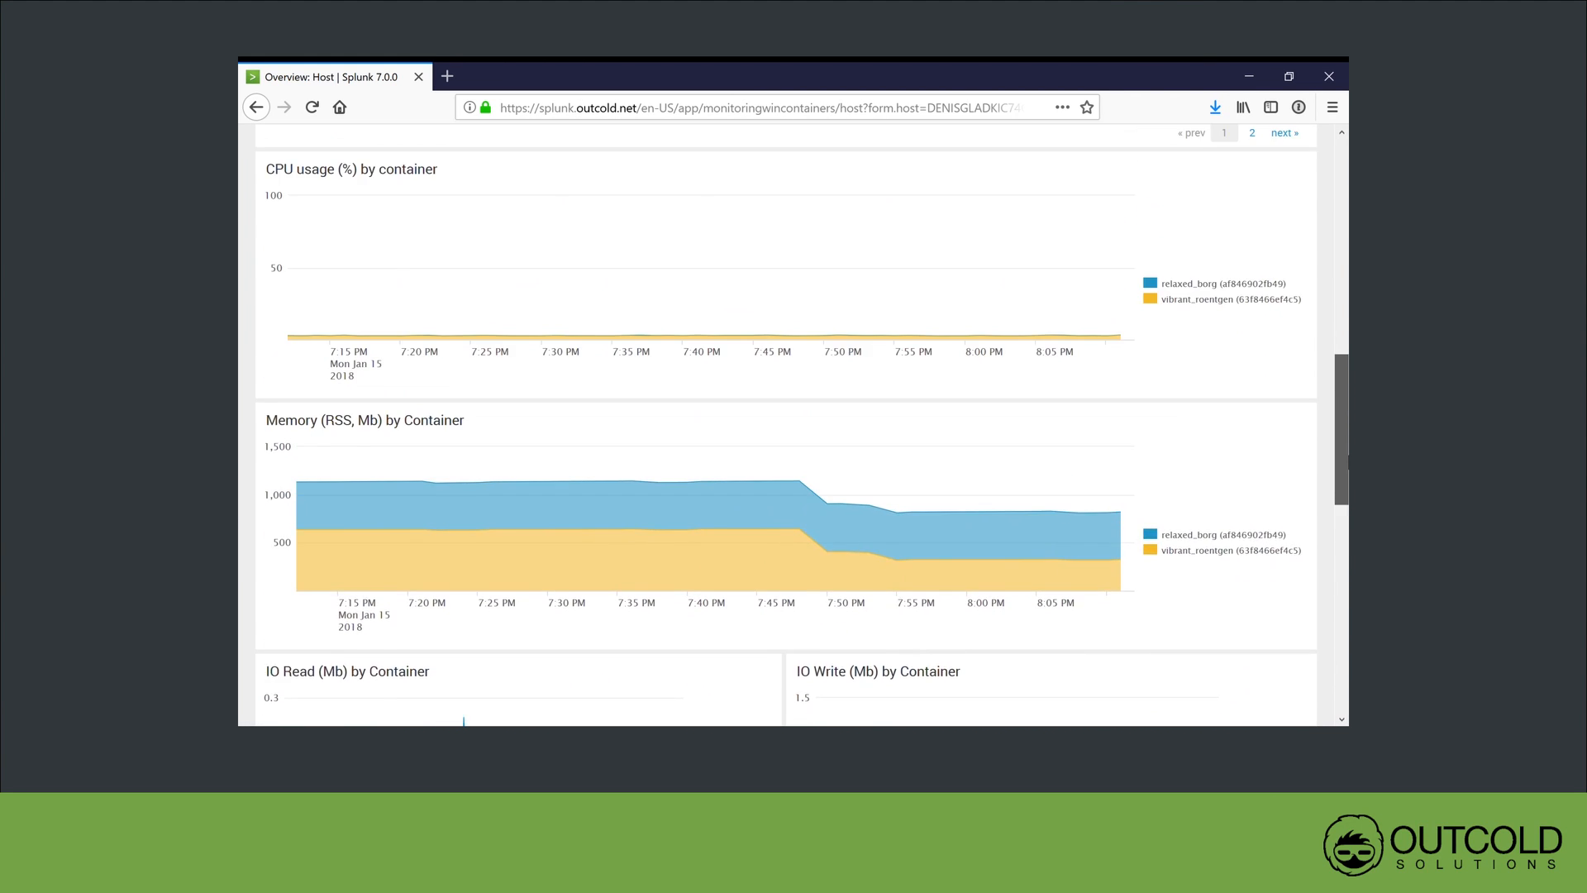
scroll("up", 3)
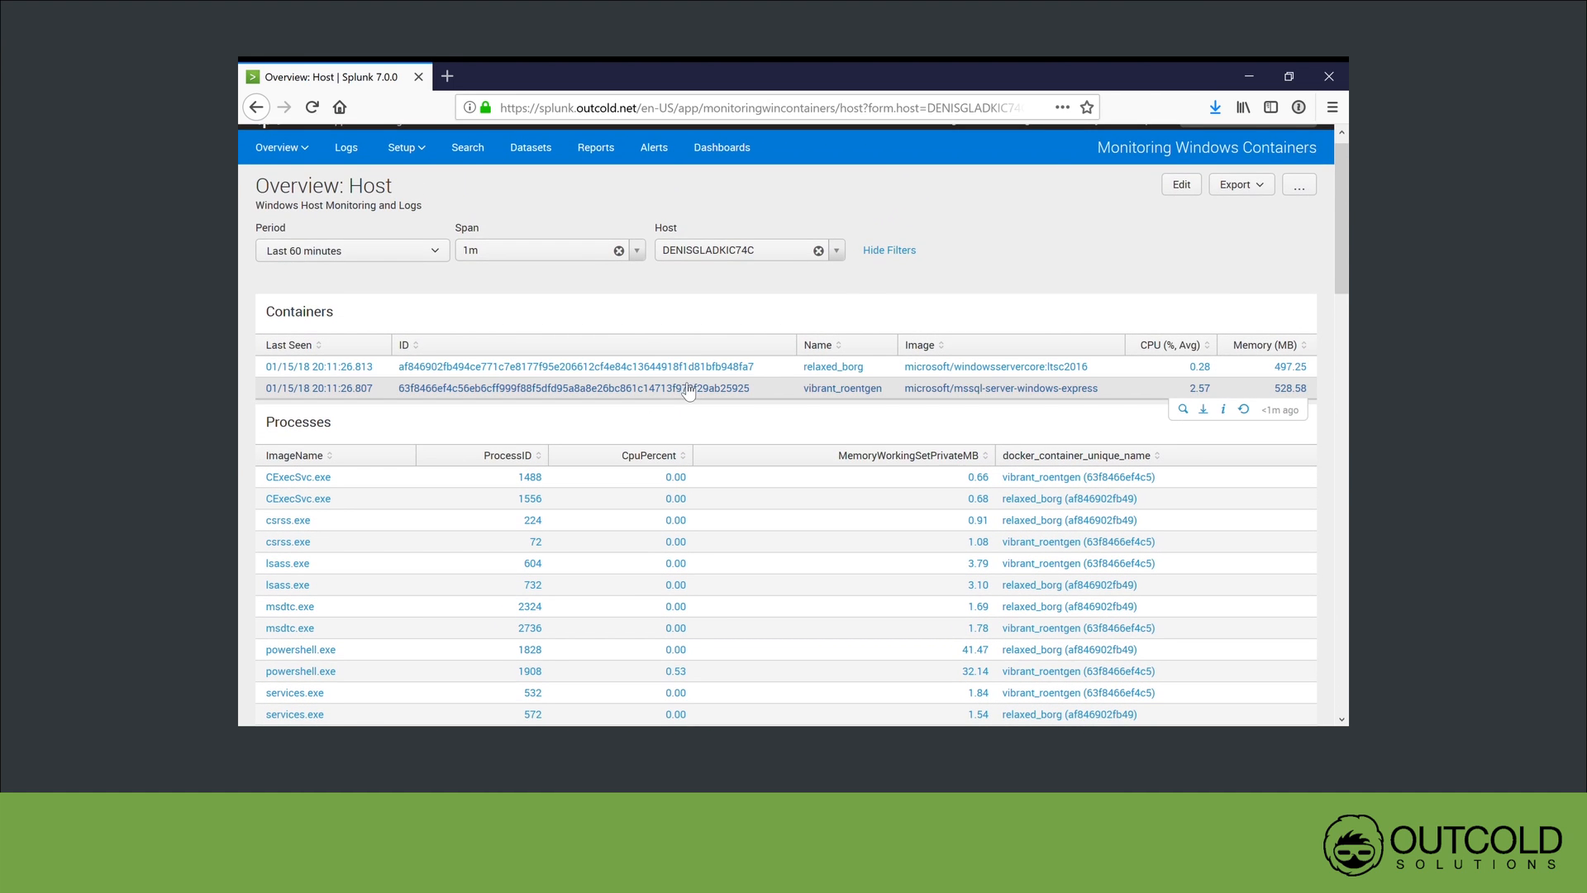
Review the vibrant_roentgen container's processes, memory and IO charts, then drill into its sqlservr.exe process
left_click(842, 387)
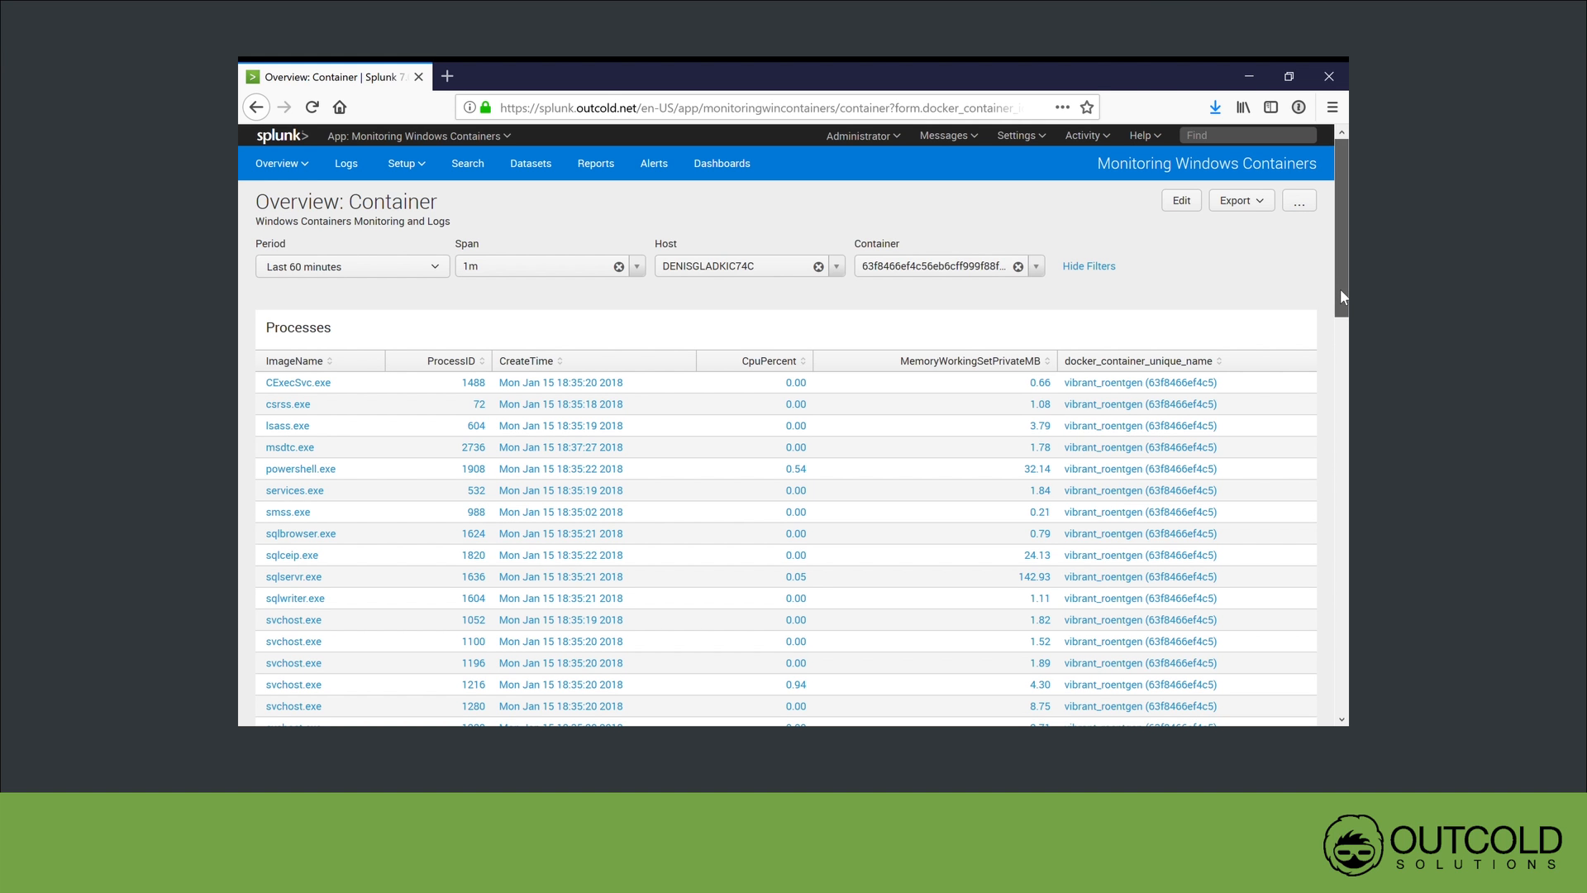
scroll("down", 3)
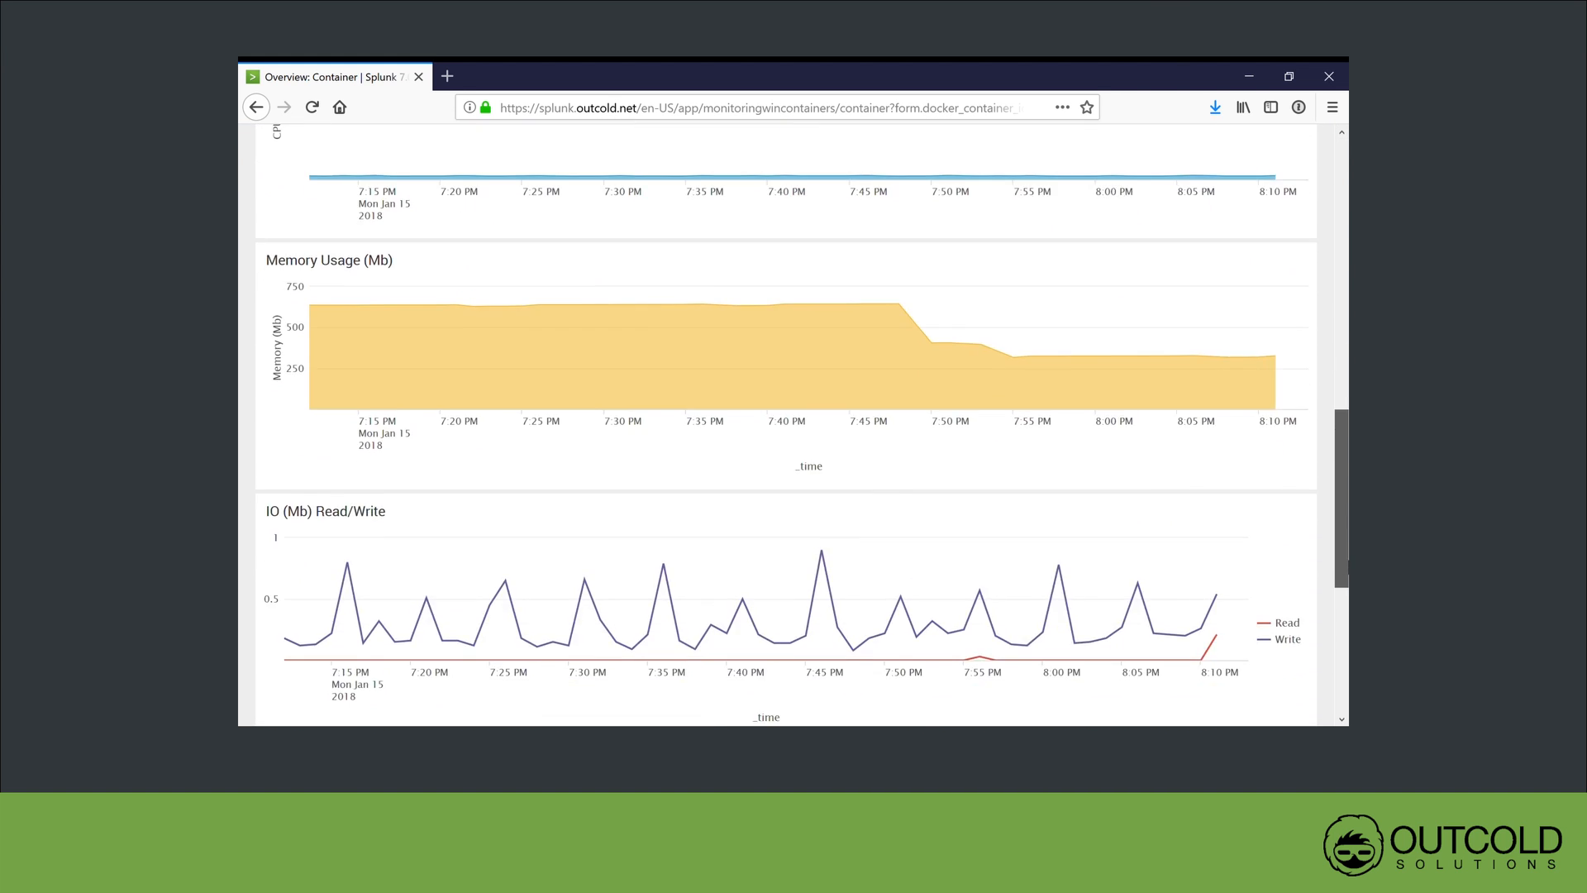
scroll("up", 3)
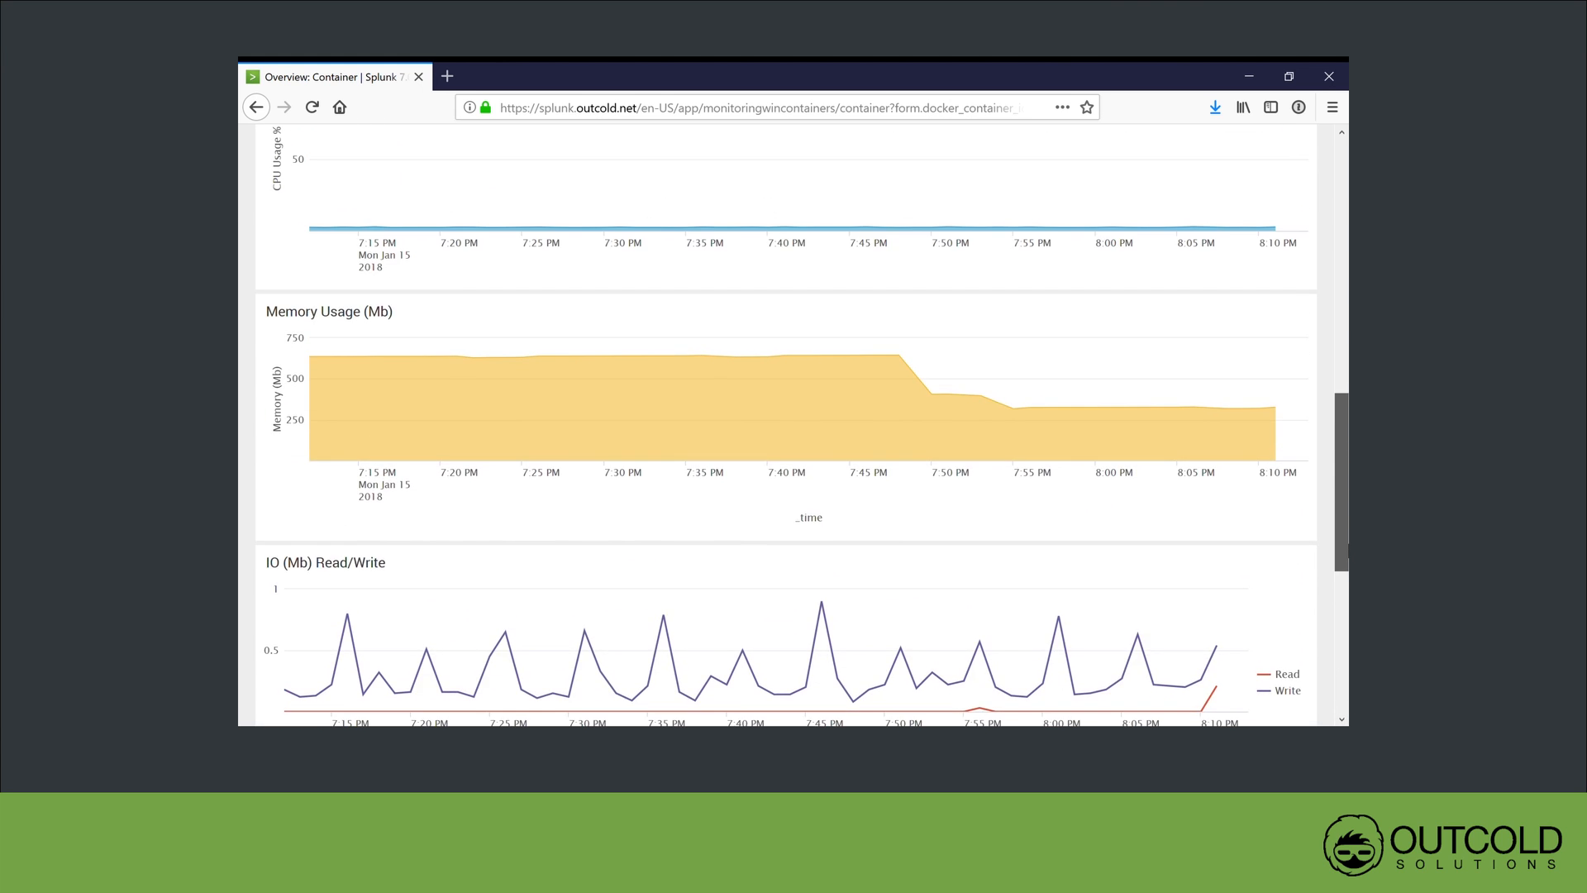
scroll("up", 3)
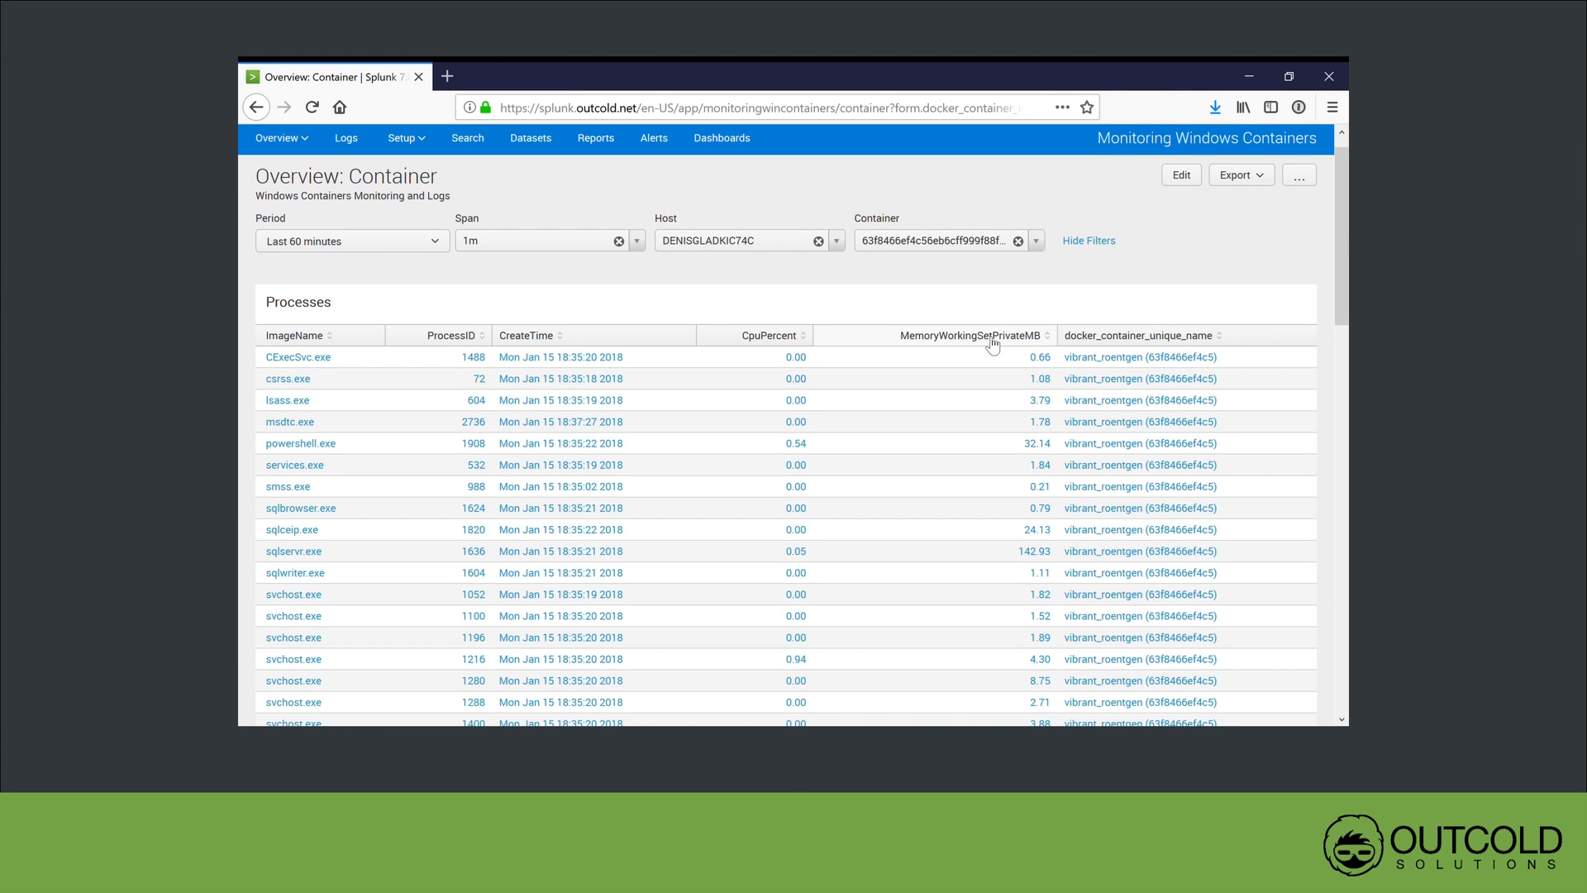
left_click(966, 334)
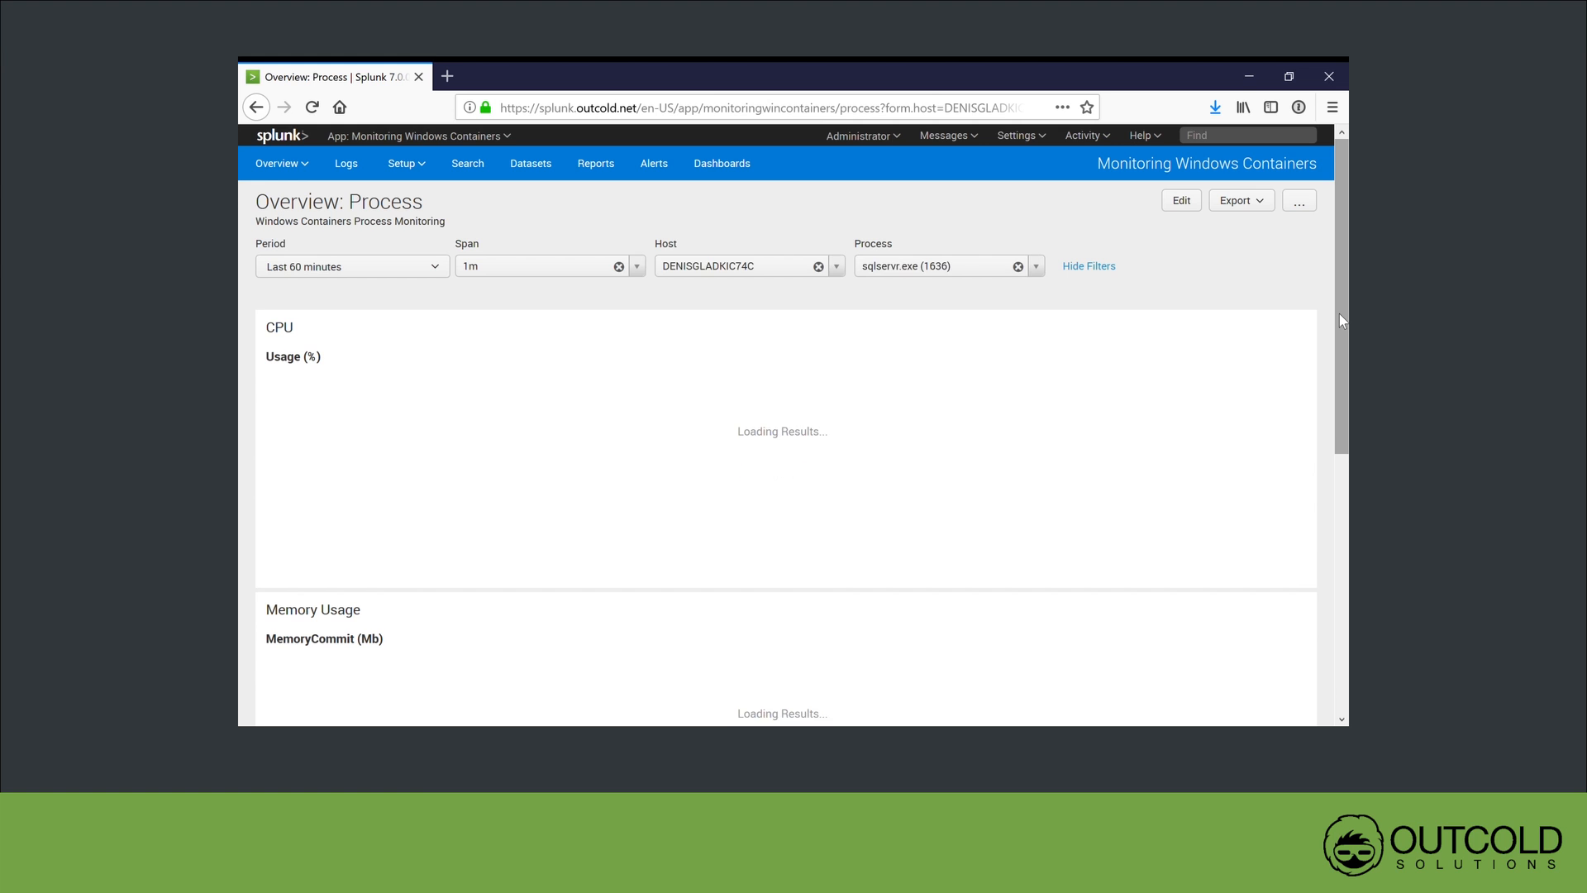
Review the CPU usage and memory commit charts for sqlservr.exe (1636)
scroll("down", 3)
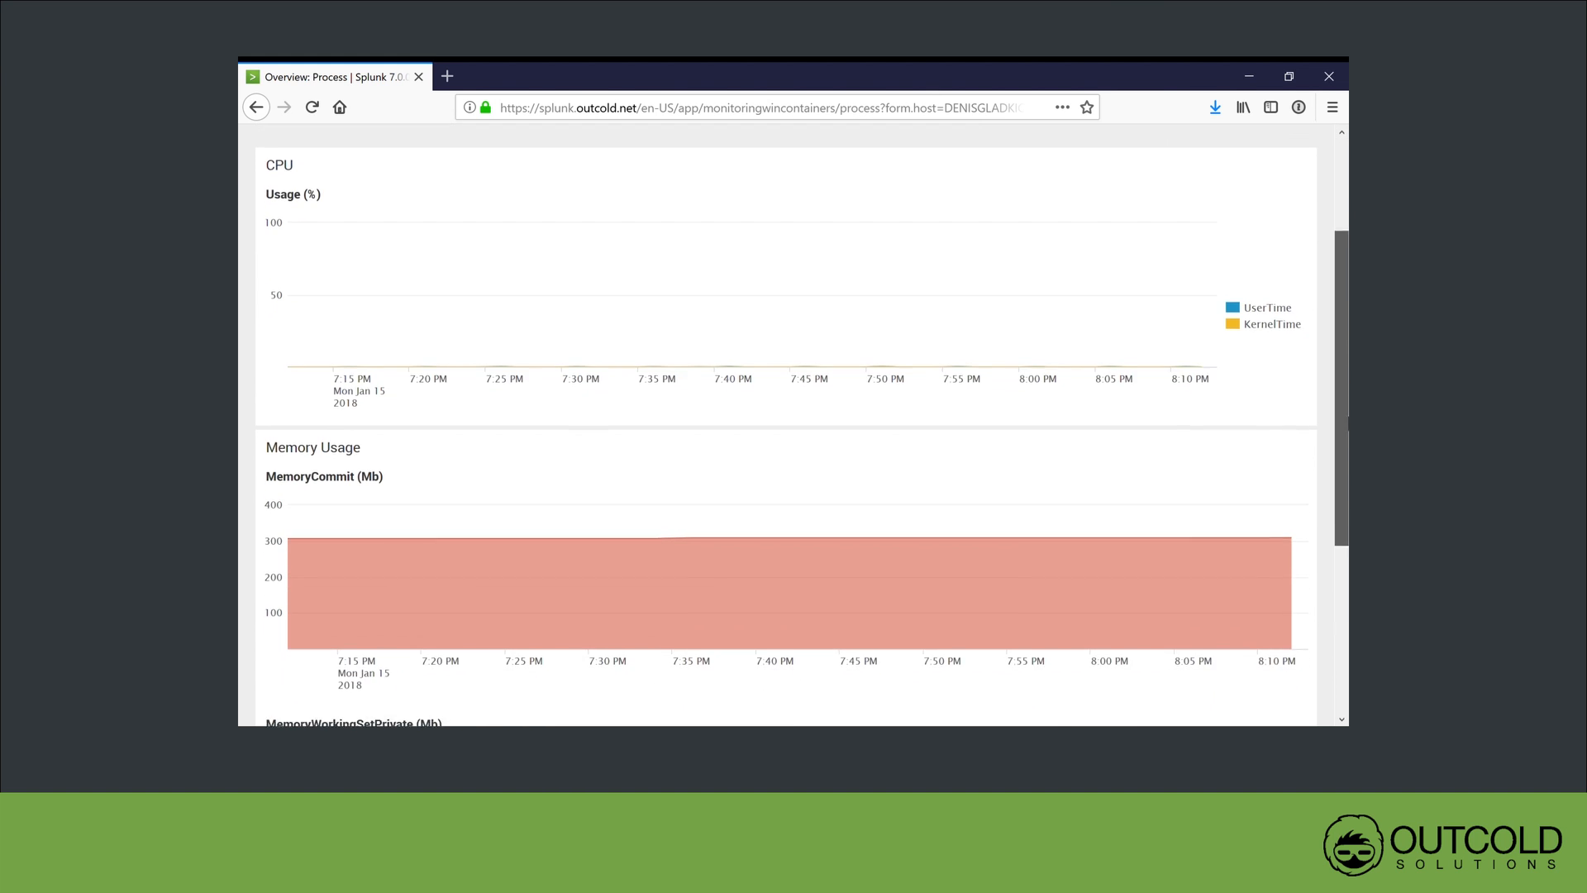
scroll("up", 3)
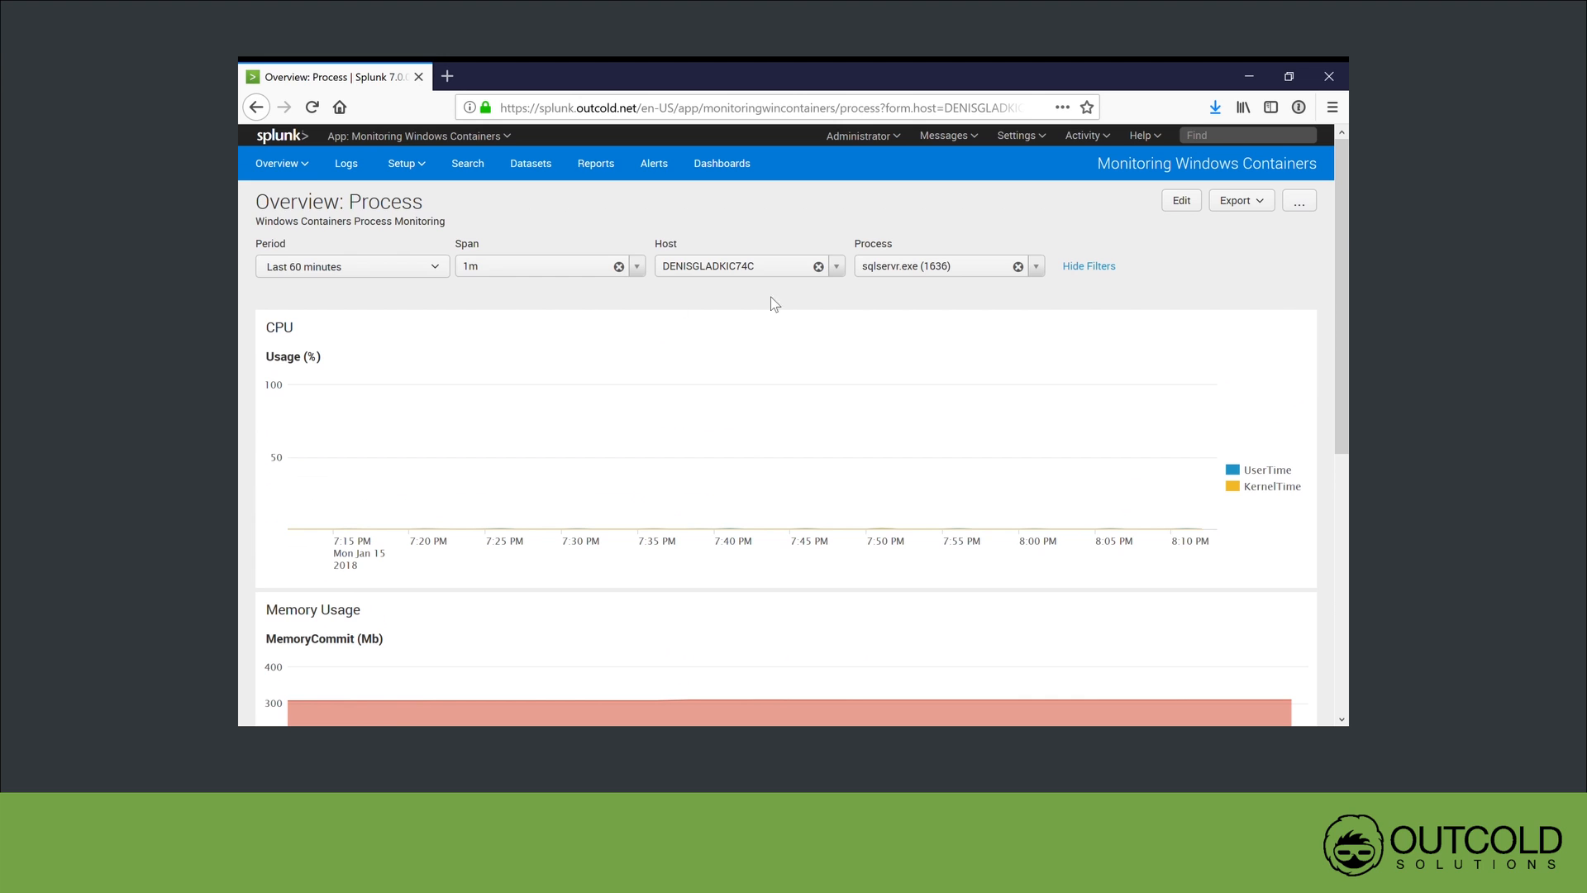
mouse_move(346, 163)
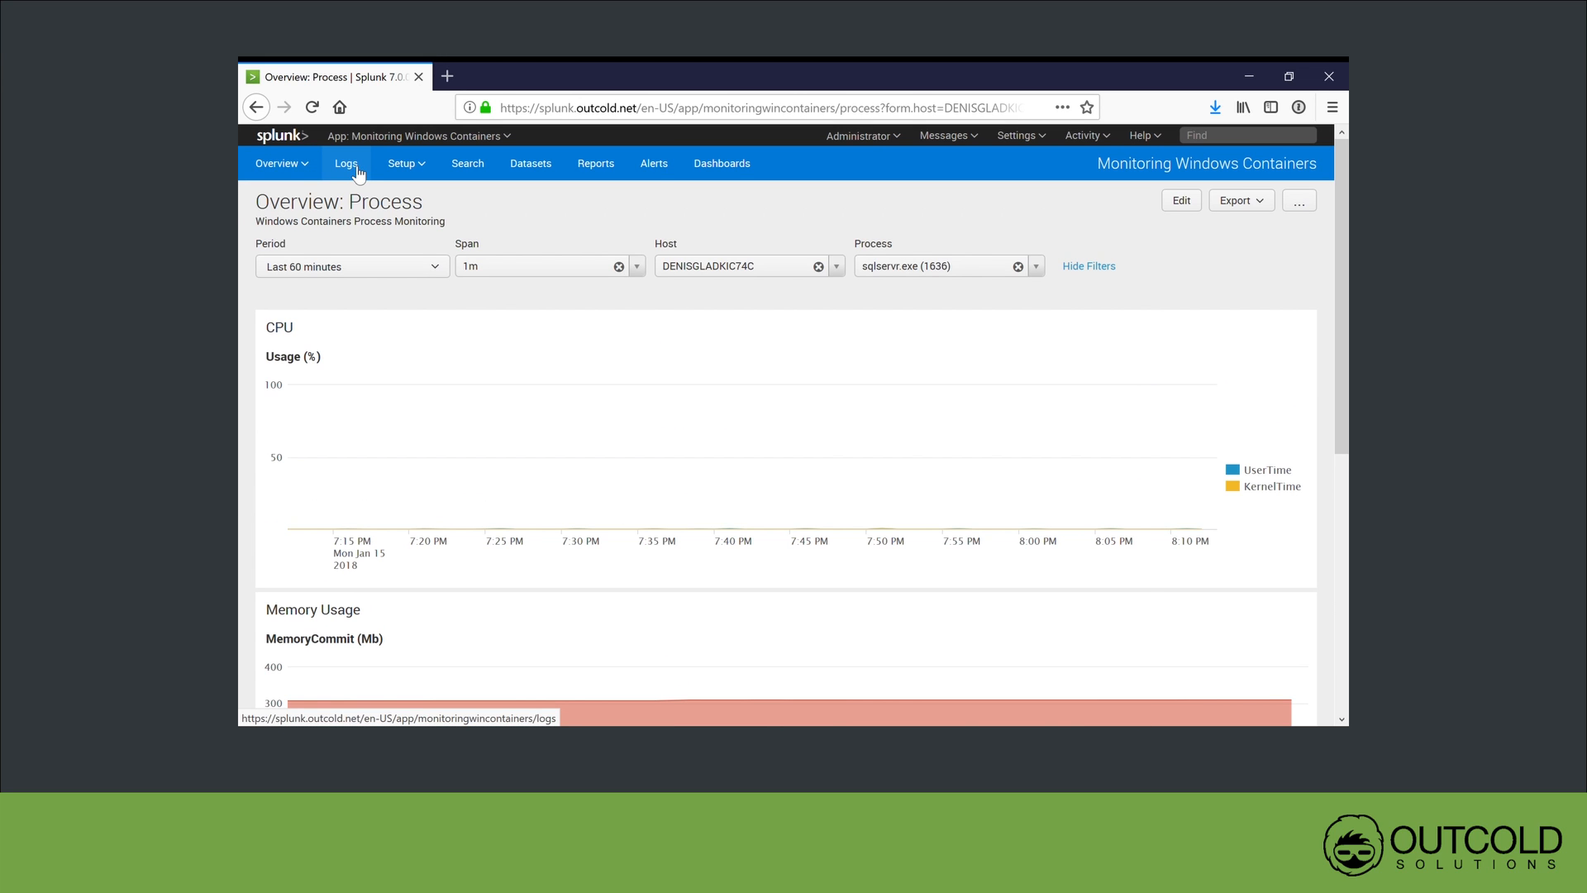
Filter the Logs dashboard to the vibrant_roentgen (63f8466ef4c5) container for the last 4 hours
left_click(346, 163)
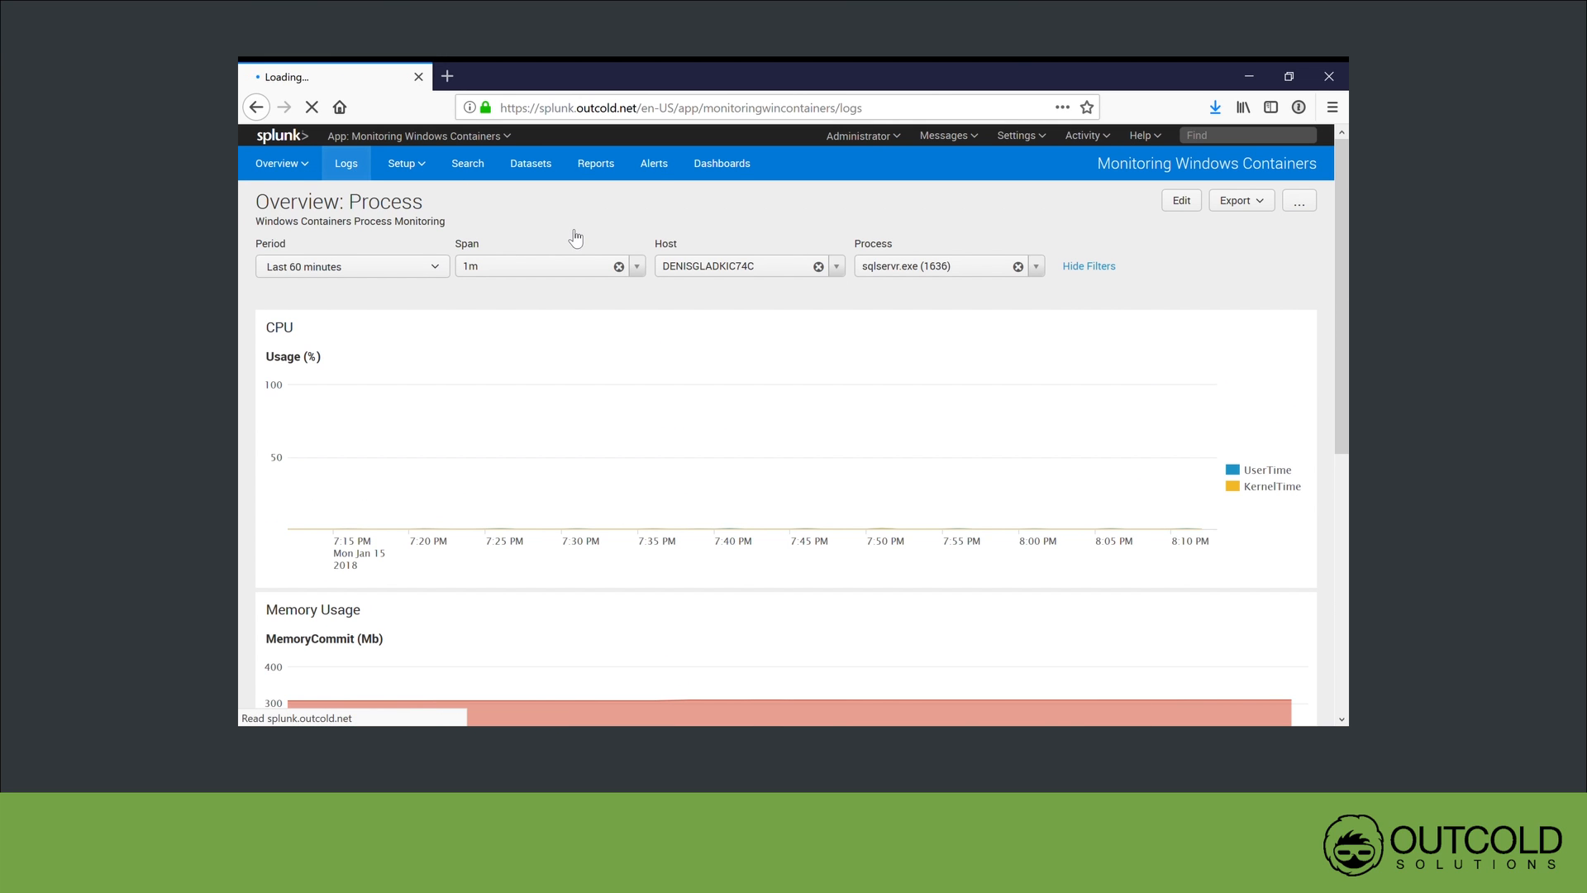
left_click(345, 163)
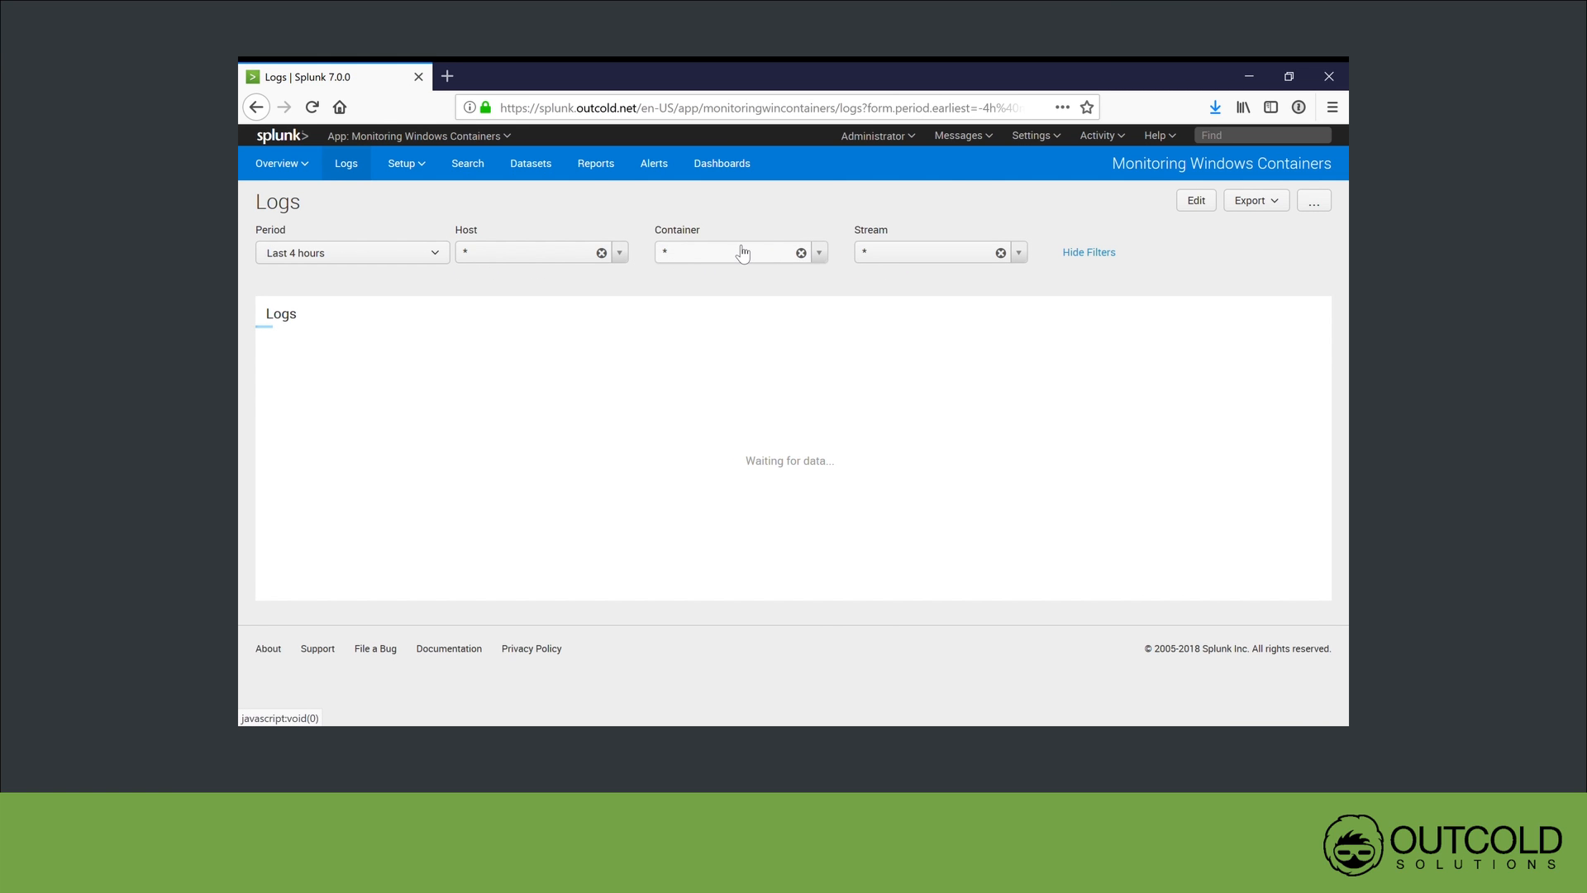
left_click(817, 252)
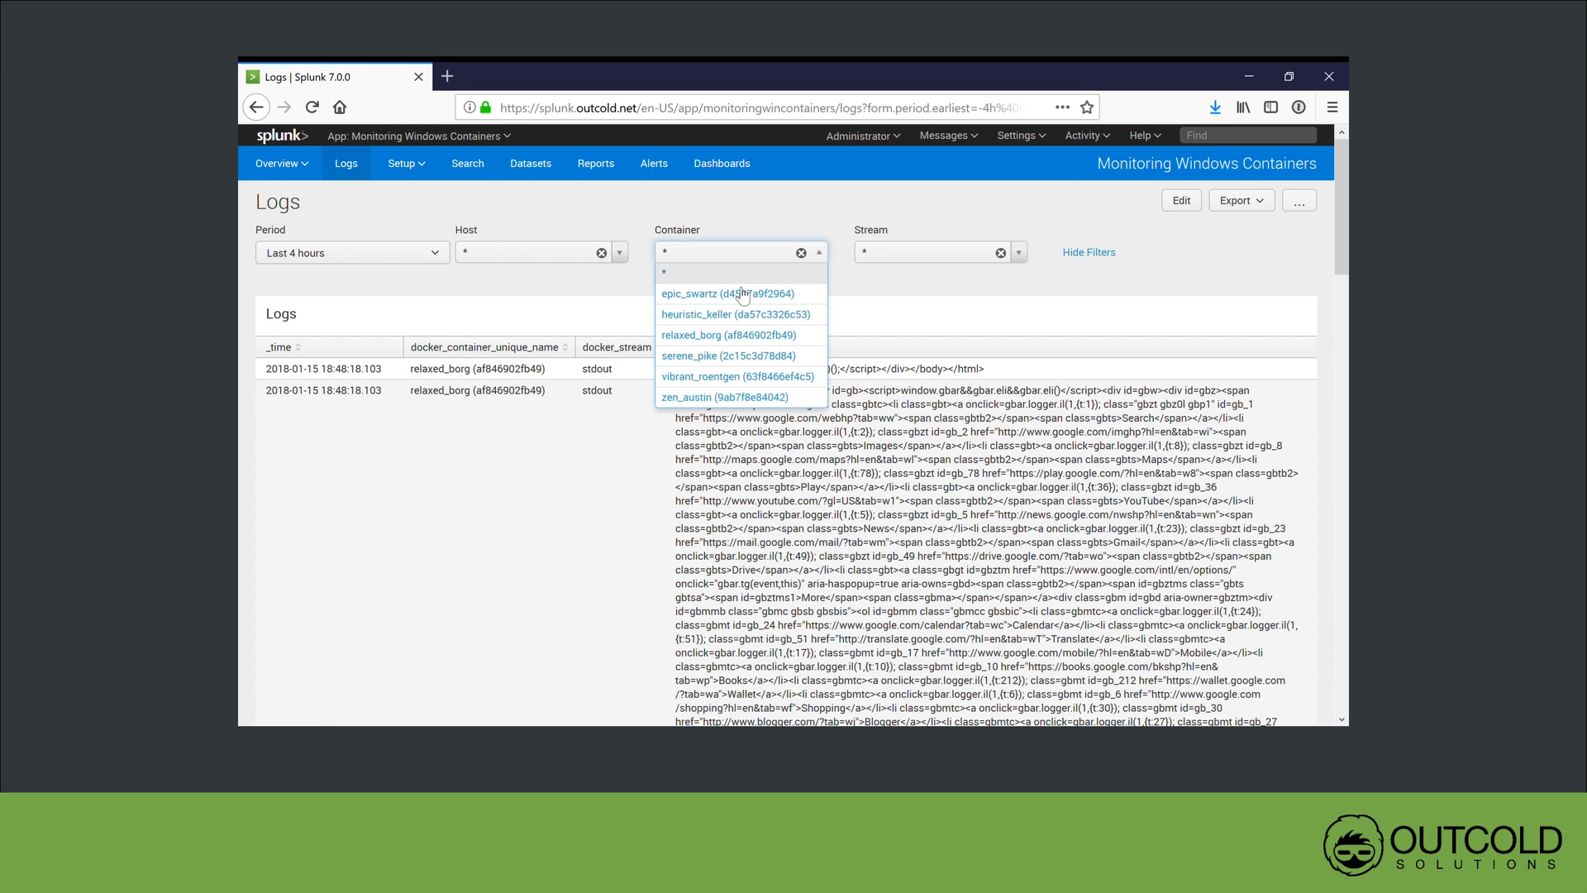
left_click(737, 375)
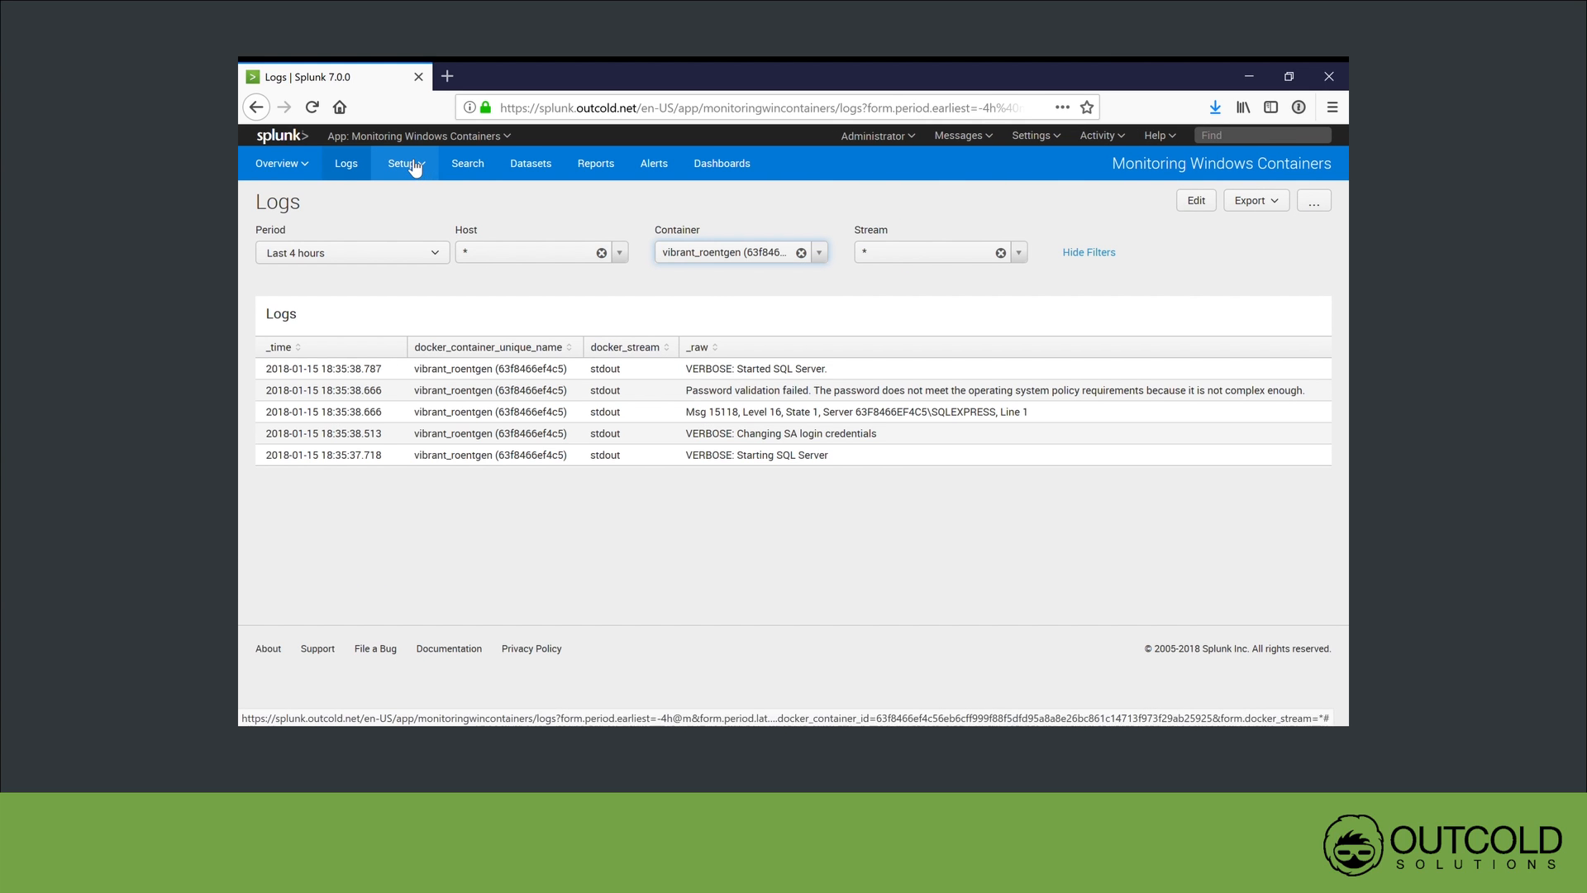
View the Collectors page via Setup, with trial licenses and the two collectors on version 2.1.65
left_click(403, 163)
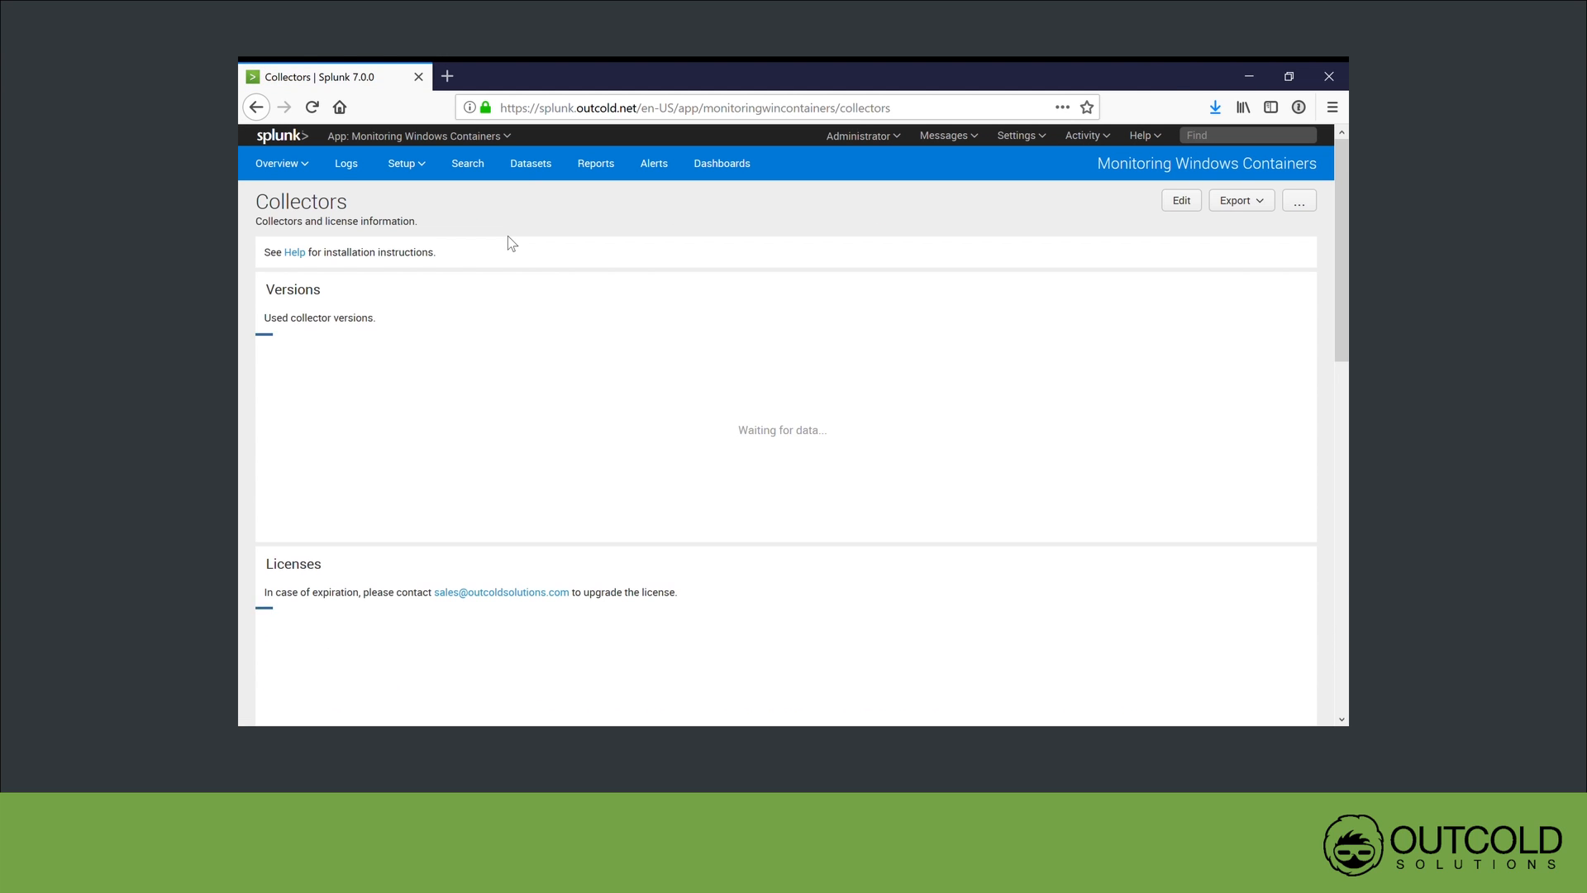
scroll("down", 3)
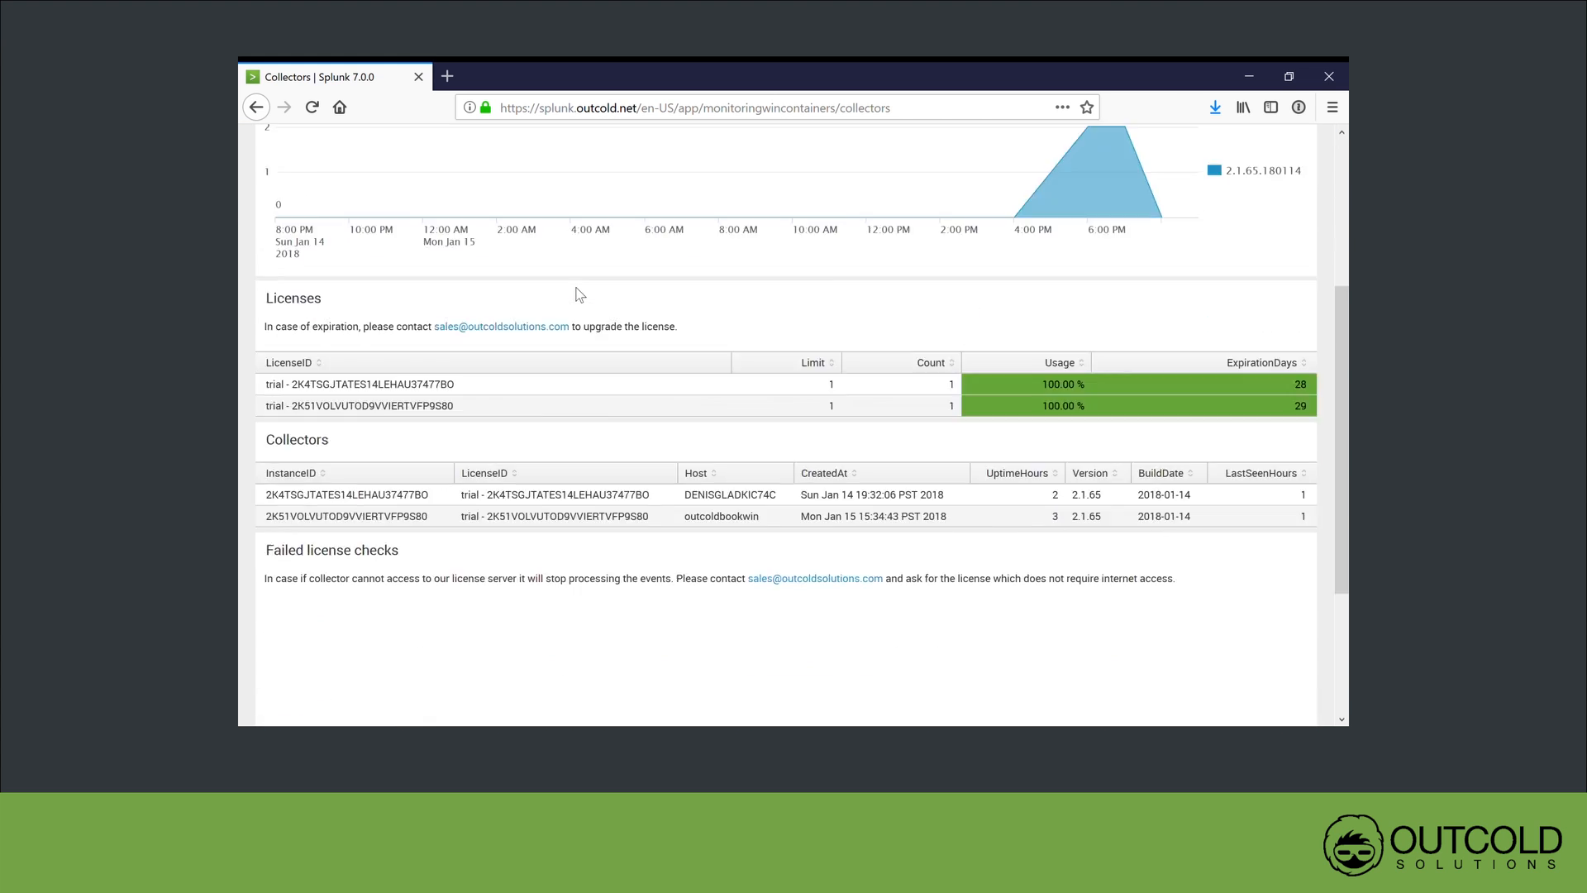